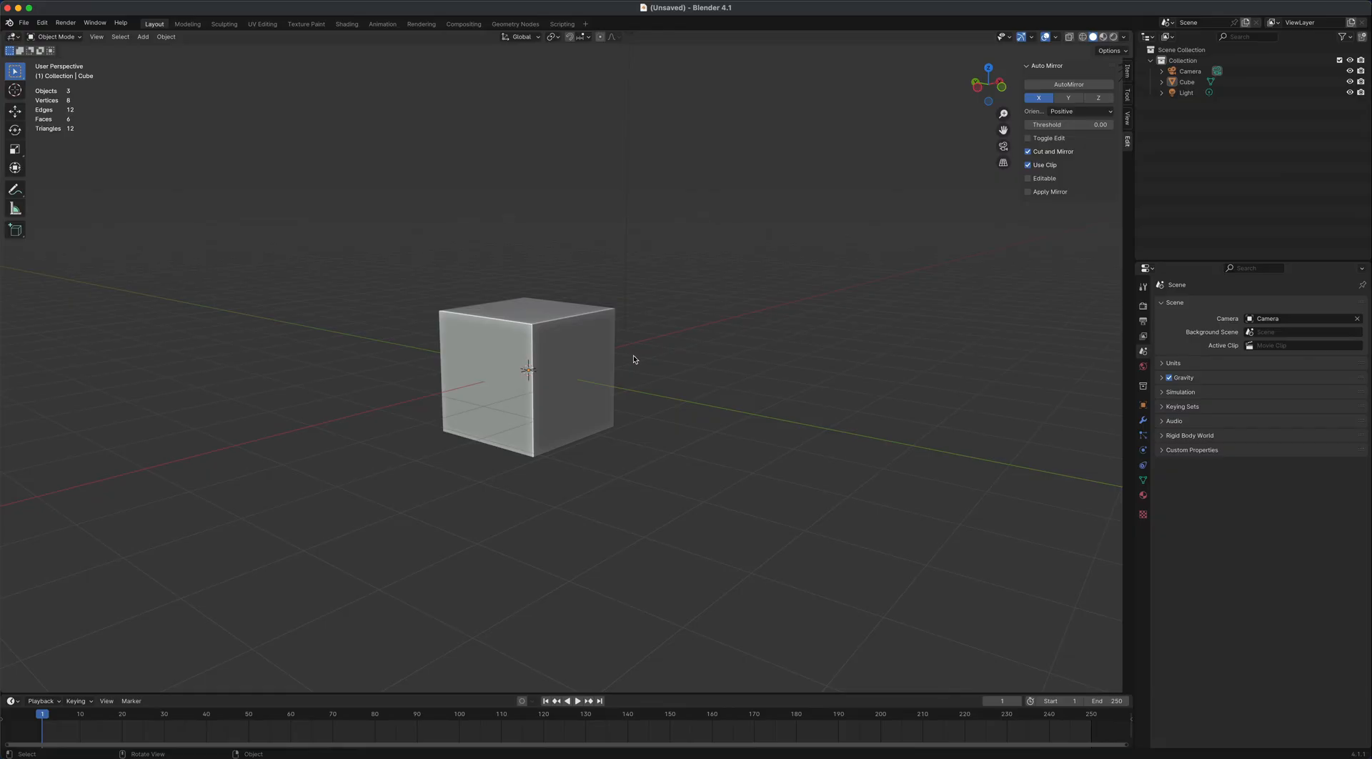
Merge all of the default cube's vertices into a single vertex at its centre
click(524, 367)
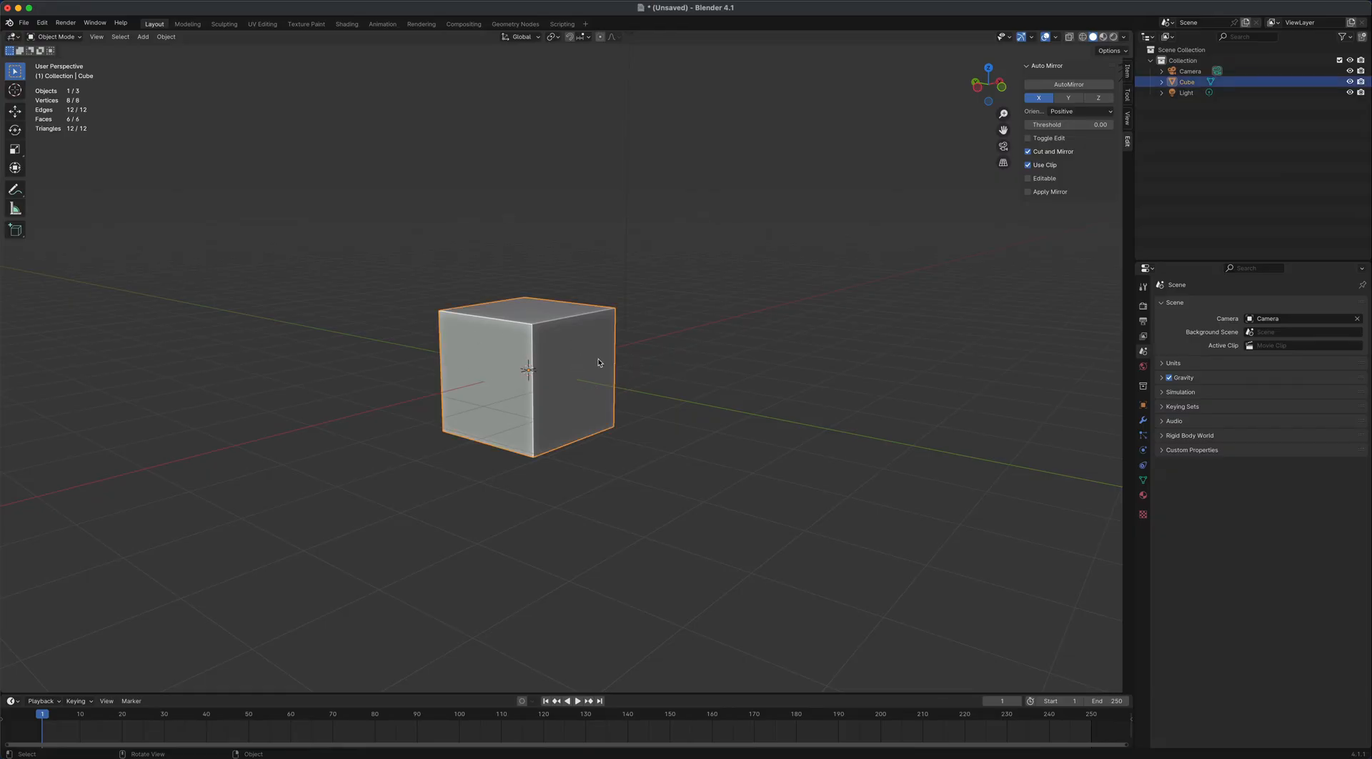
key(Tab)
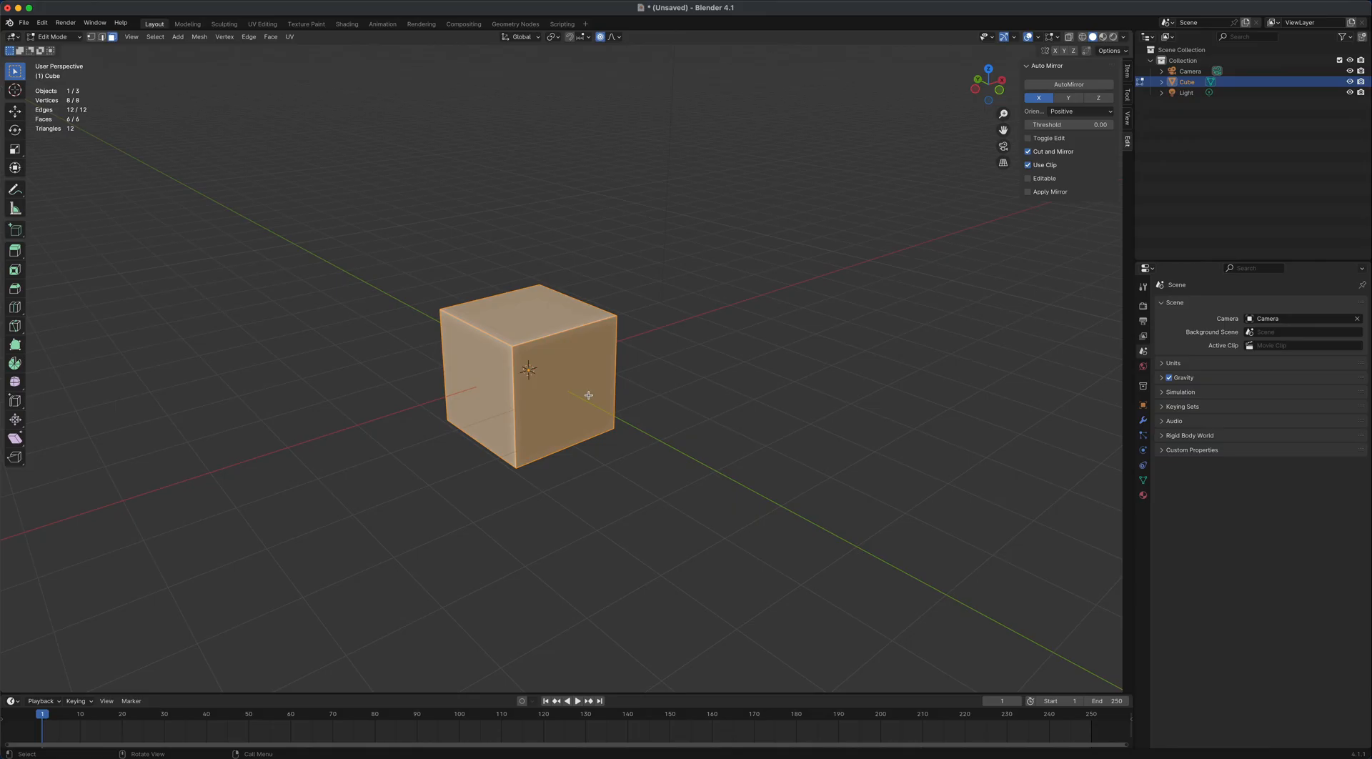
key(m)
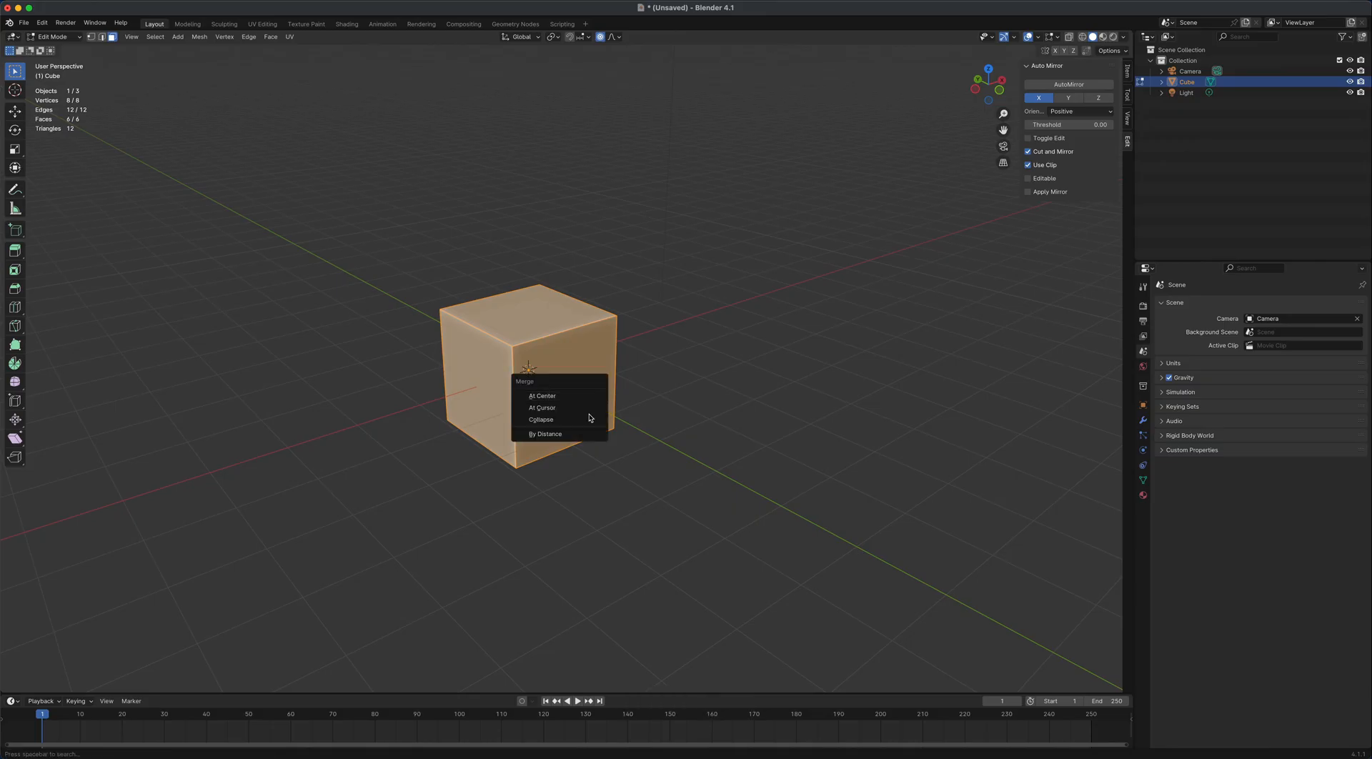
click(543, 396)
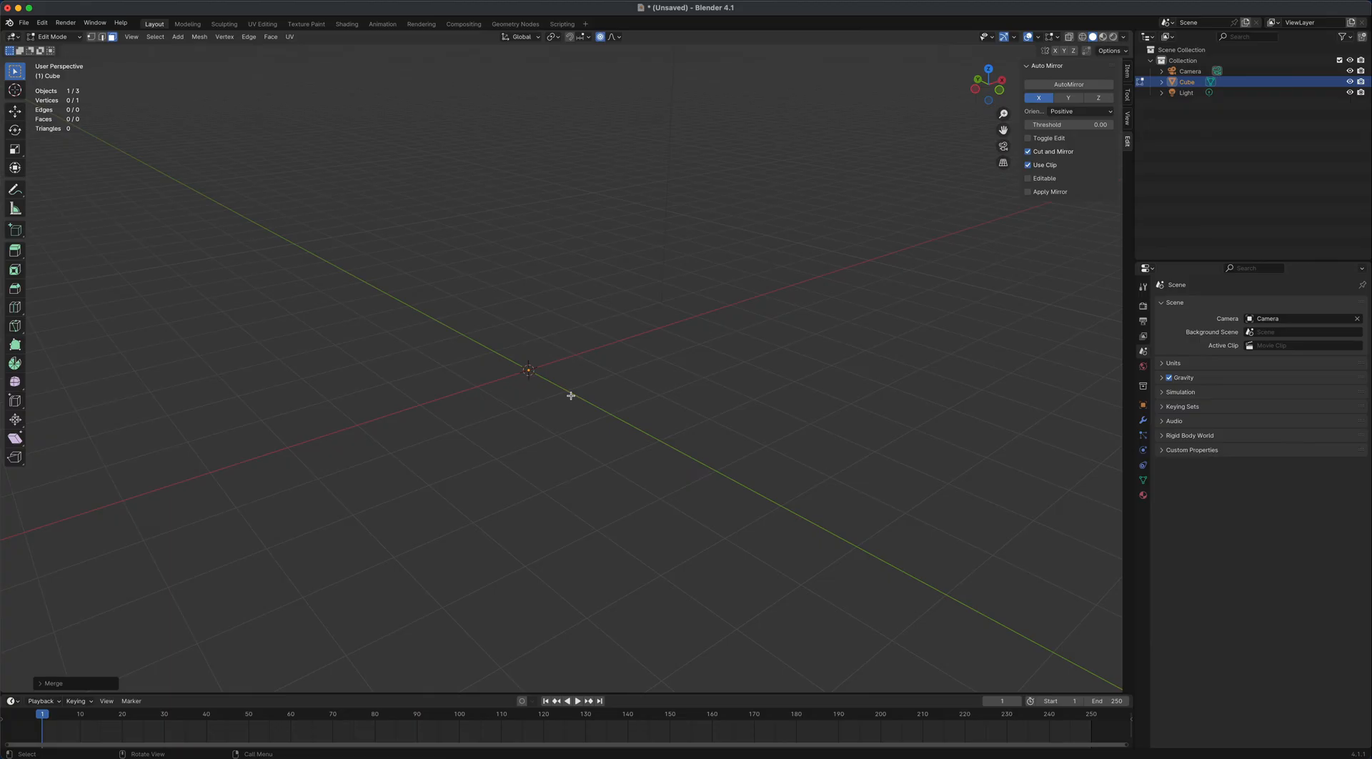
mouse_move(540, 332)
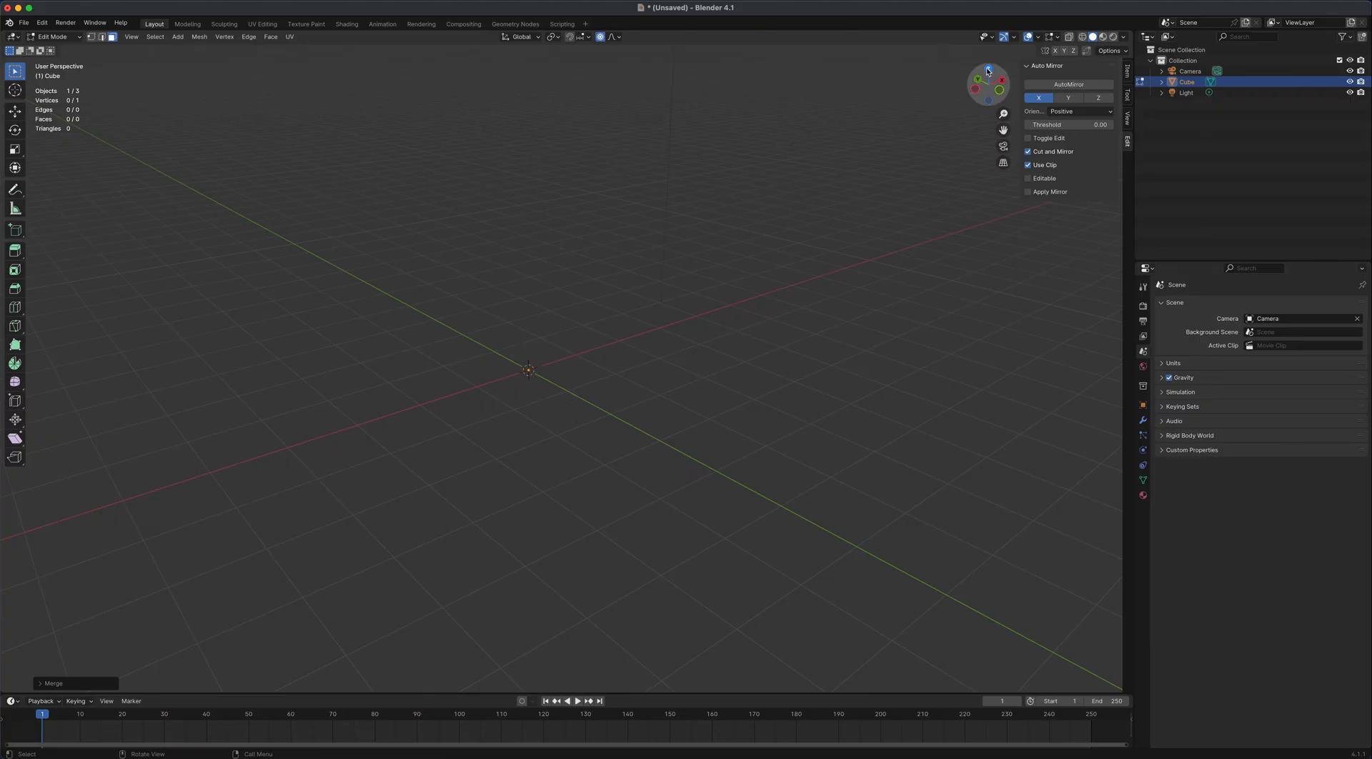
mouse_move(987, 70)
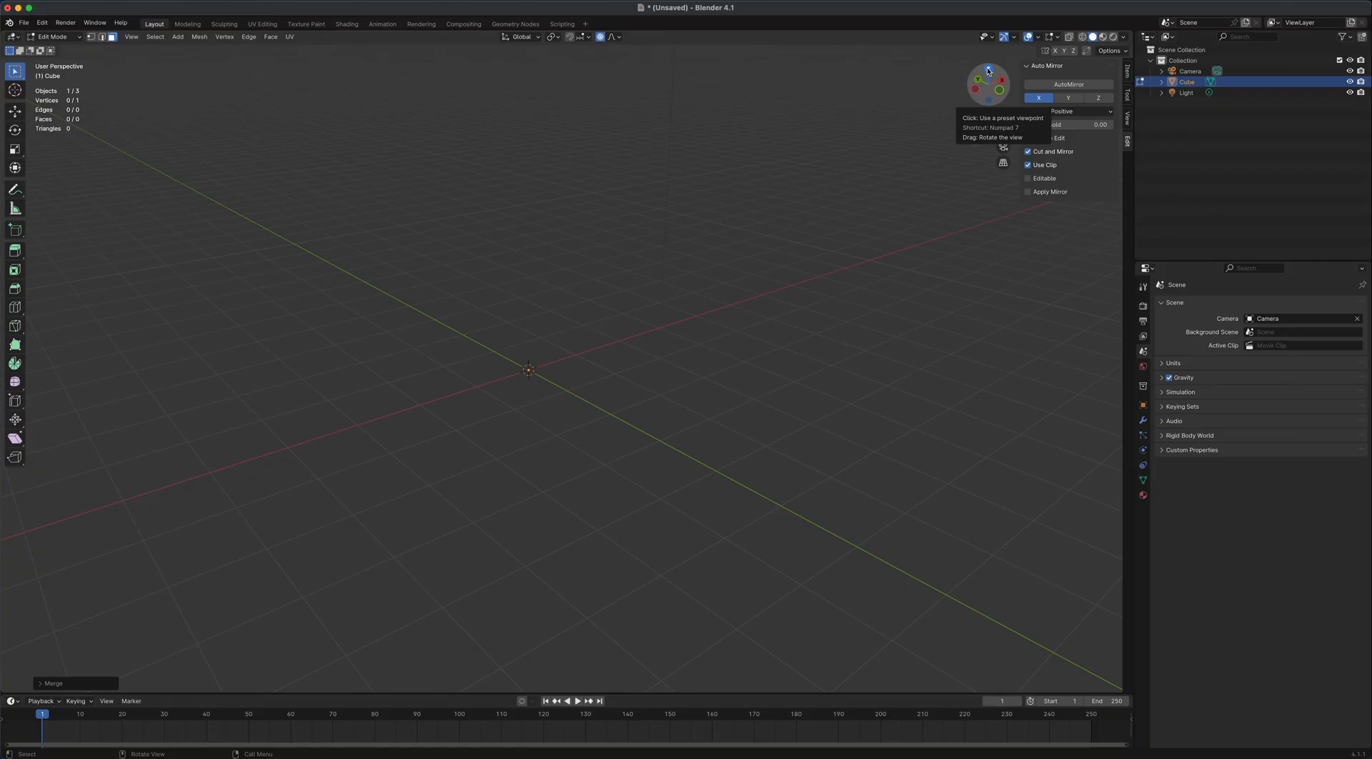
From Top view, extrude the lone vertex into a second vertex joined by an edge
click(989, 68)
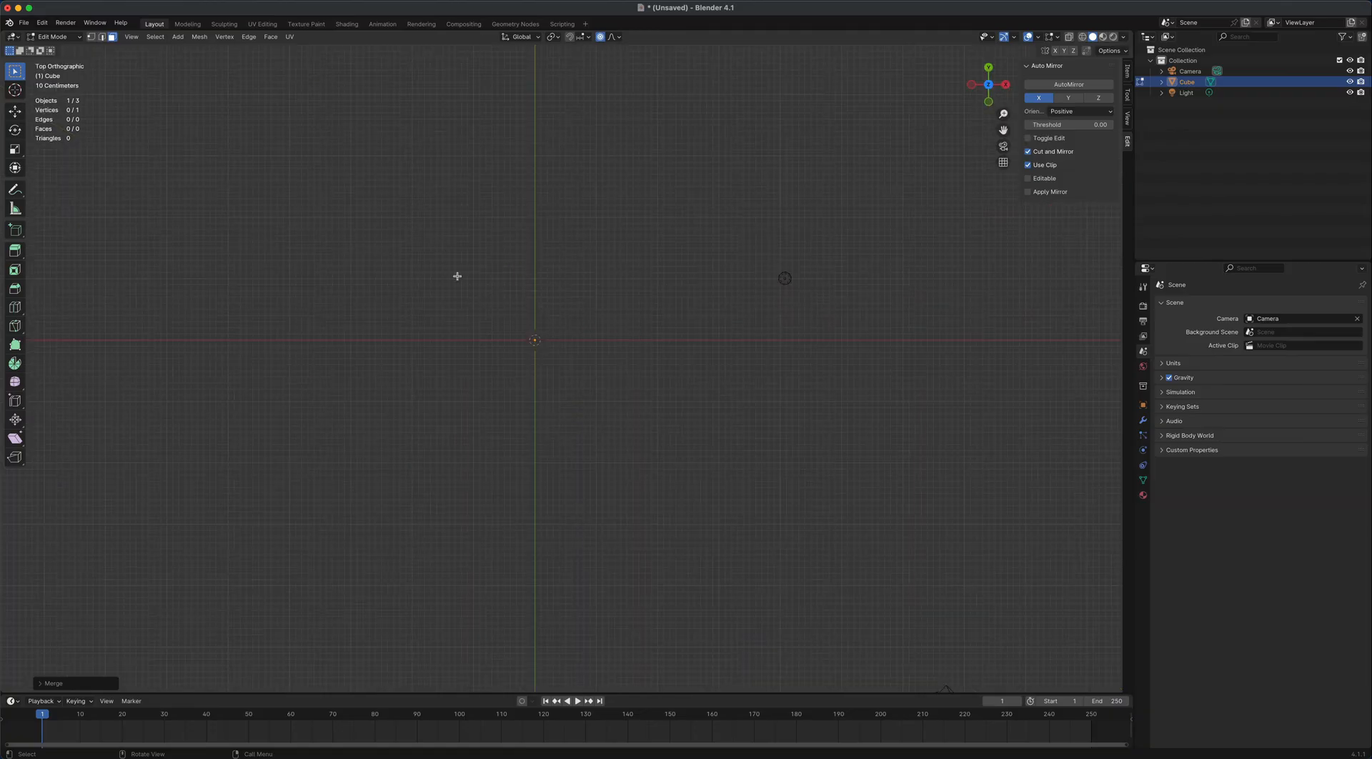
mouse_move(434, 361)
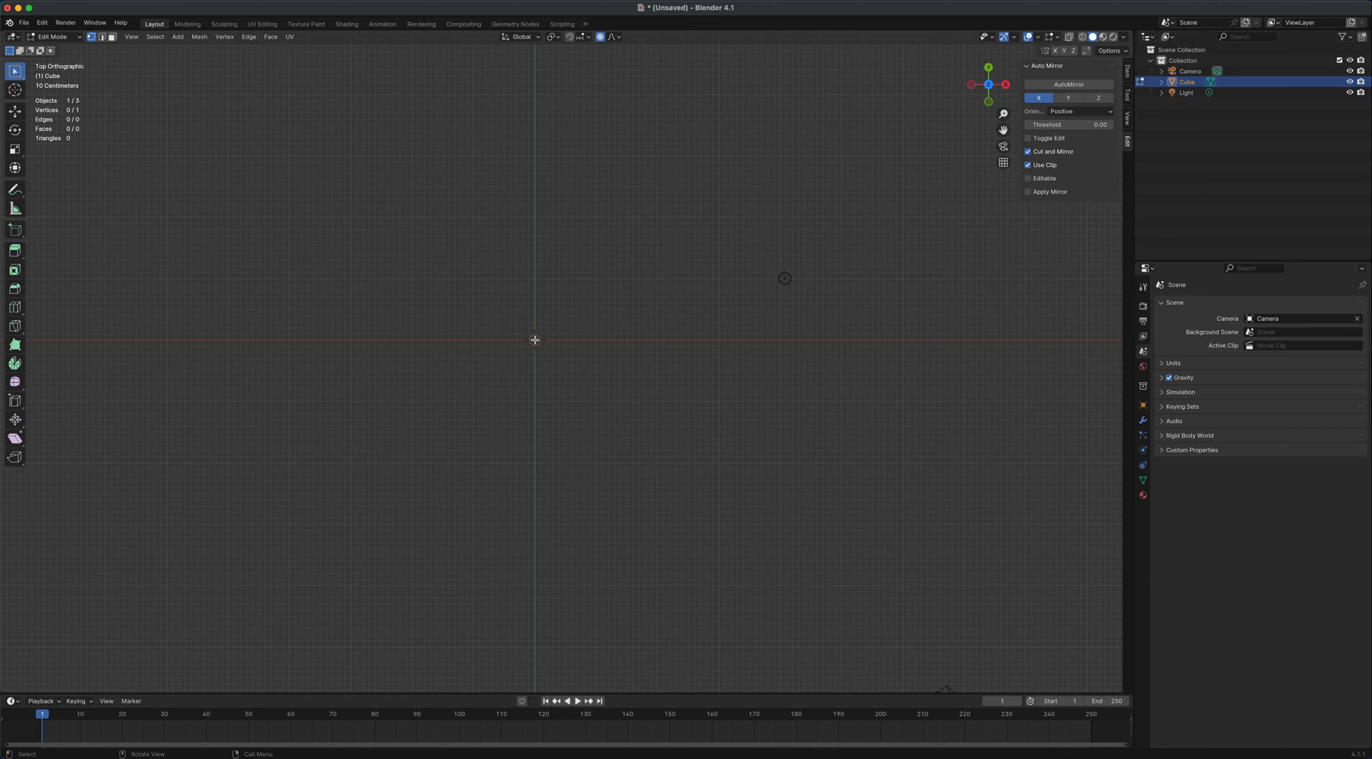
click(534, 340)
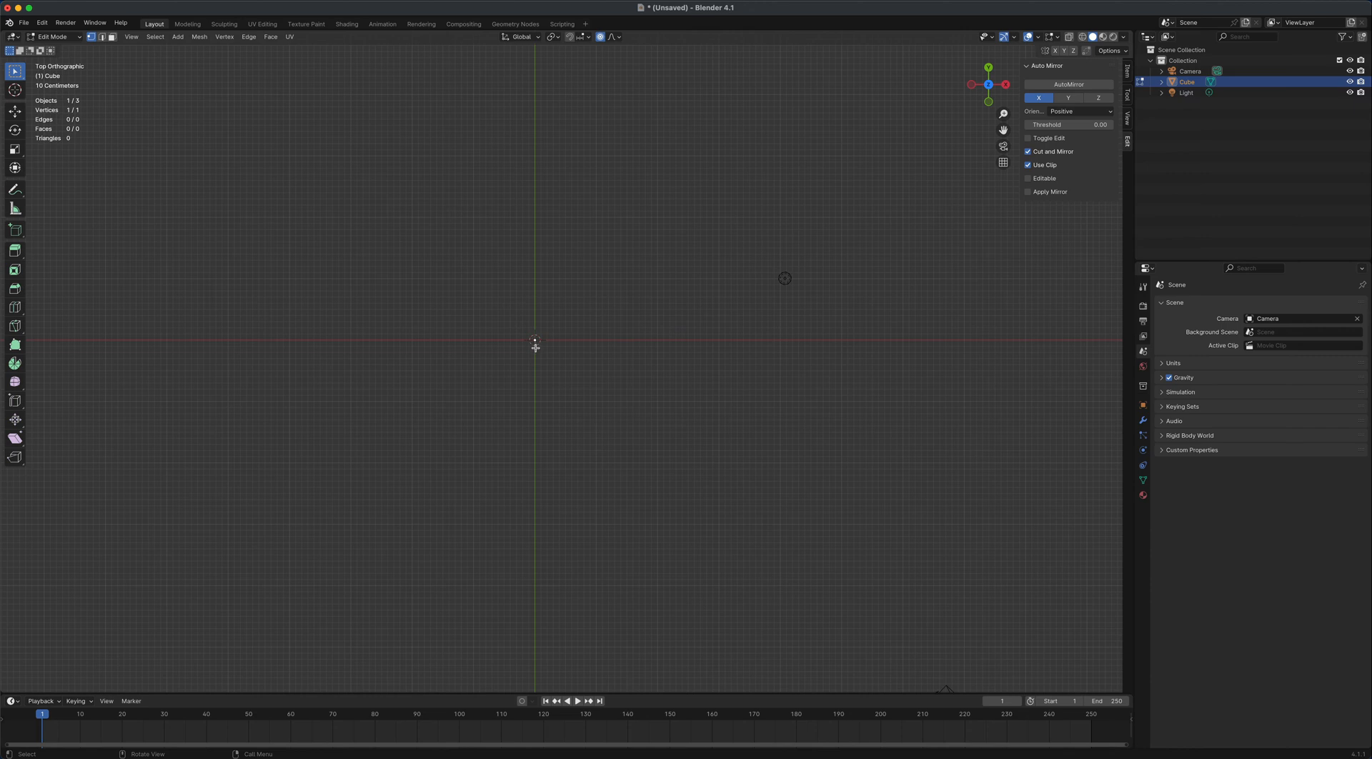
mouse_move(547, 374)
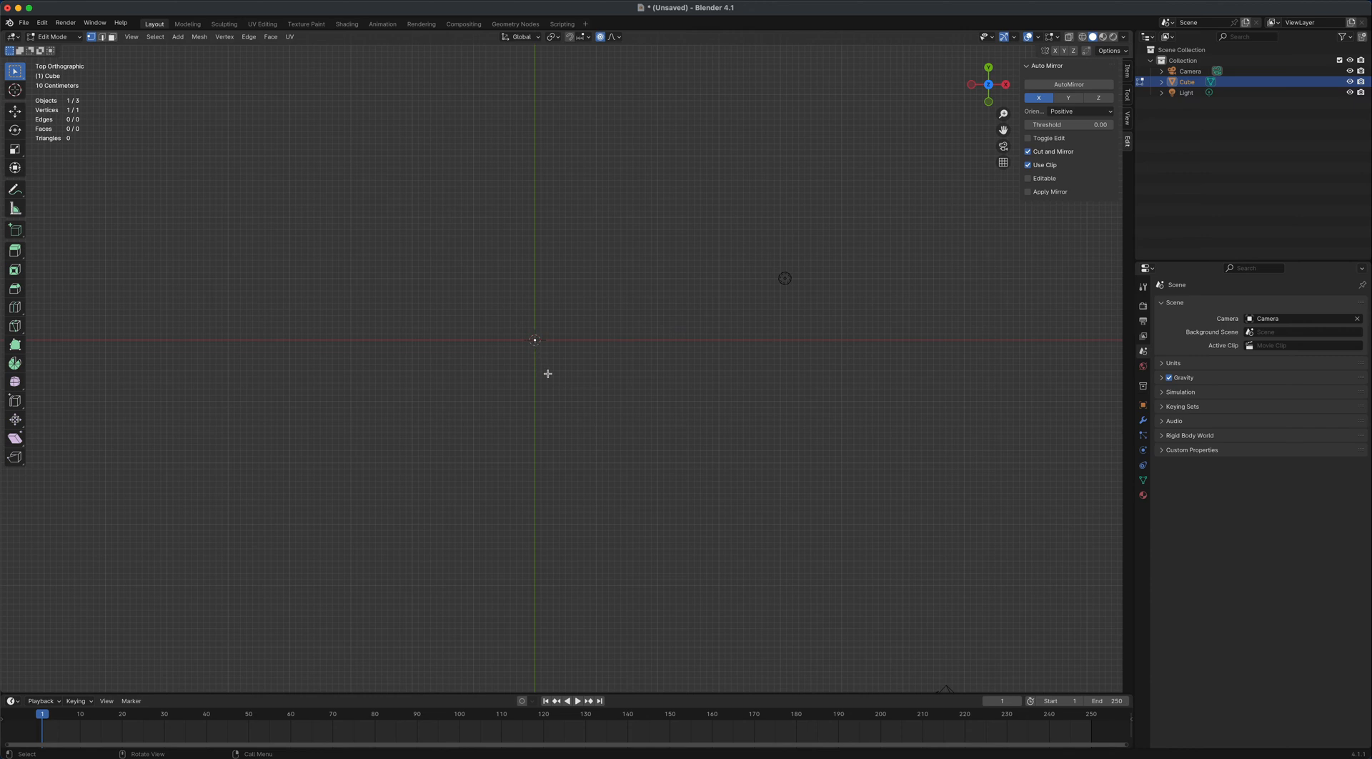
drag(534, 340, 590, 453)
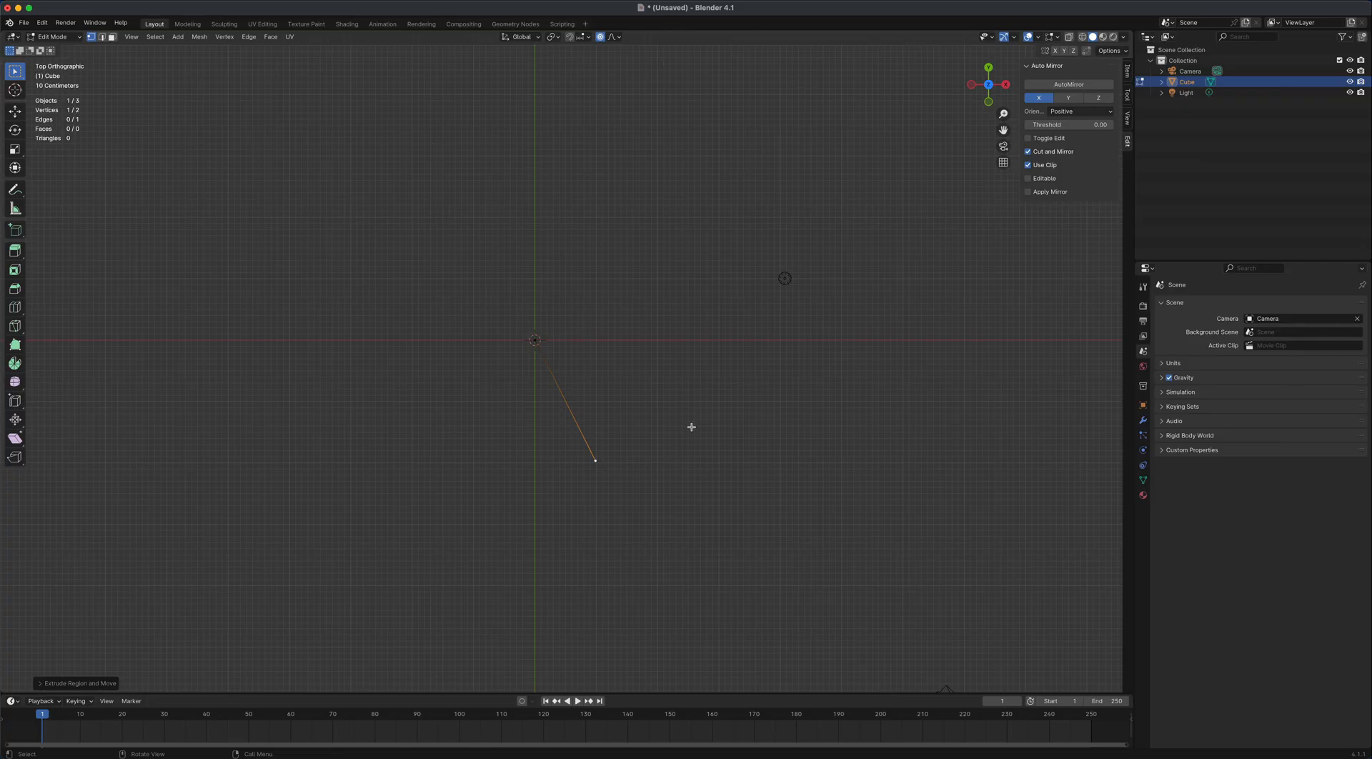
mouse_move(669, 444)
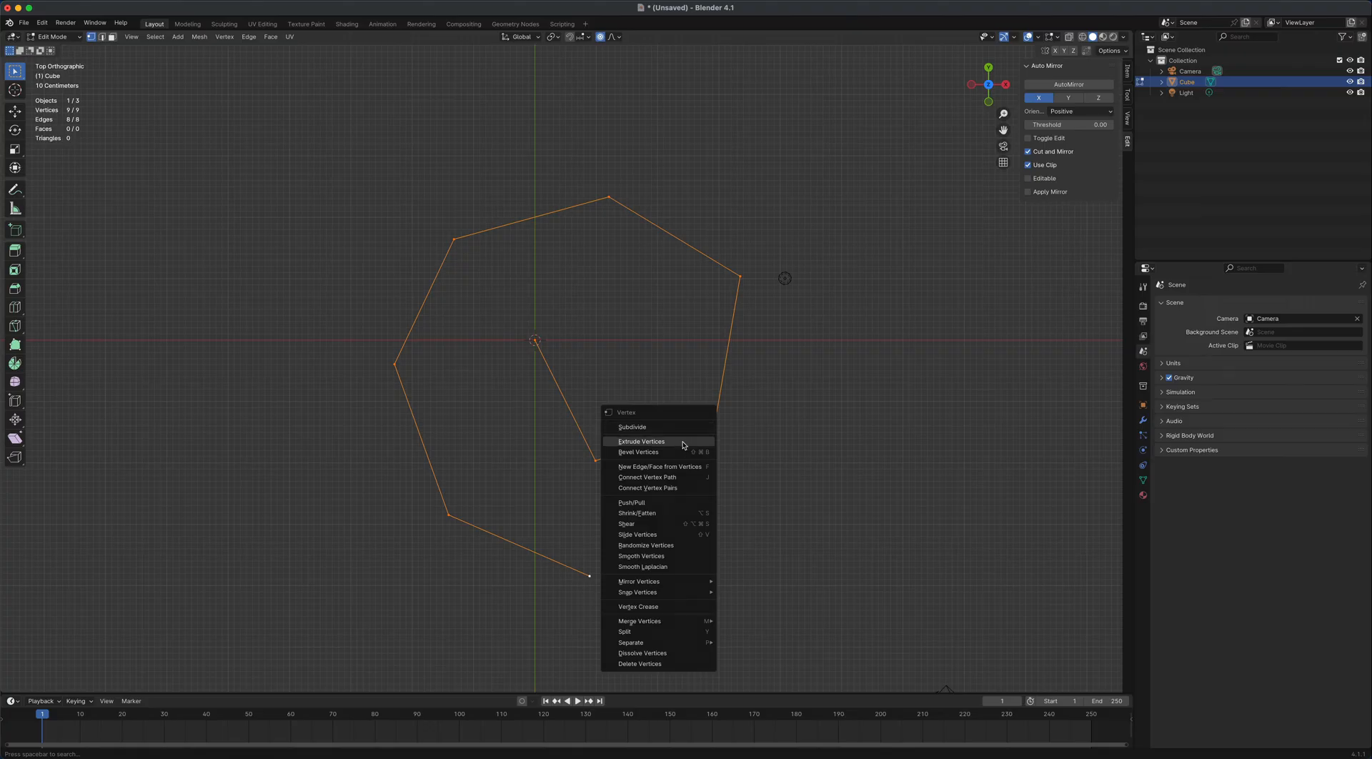
mouse_move(637, 451)
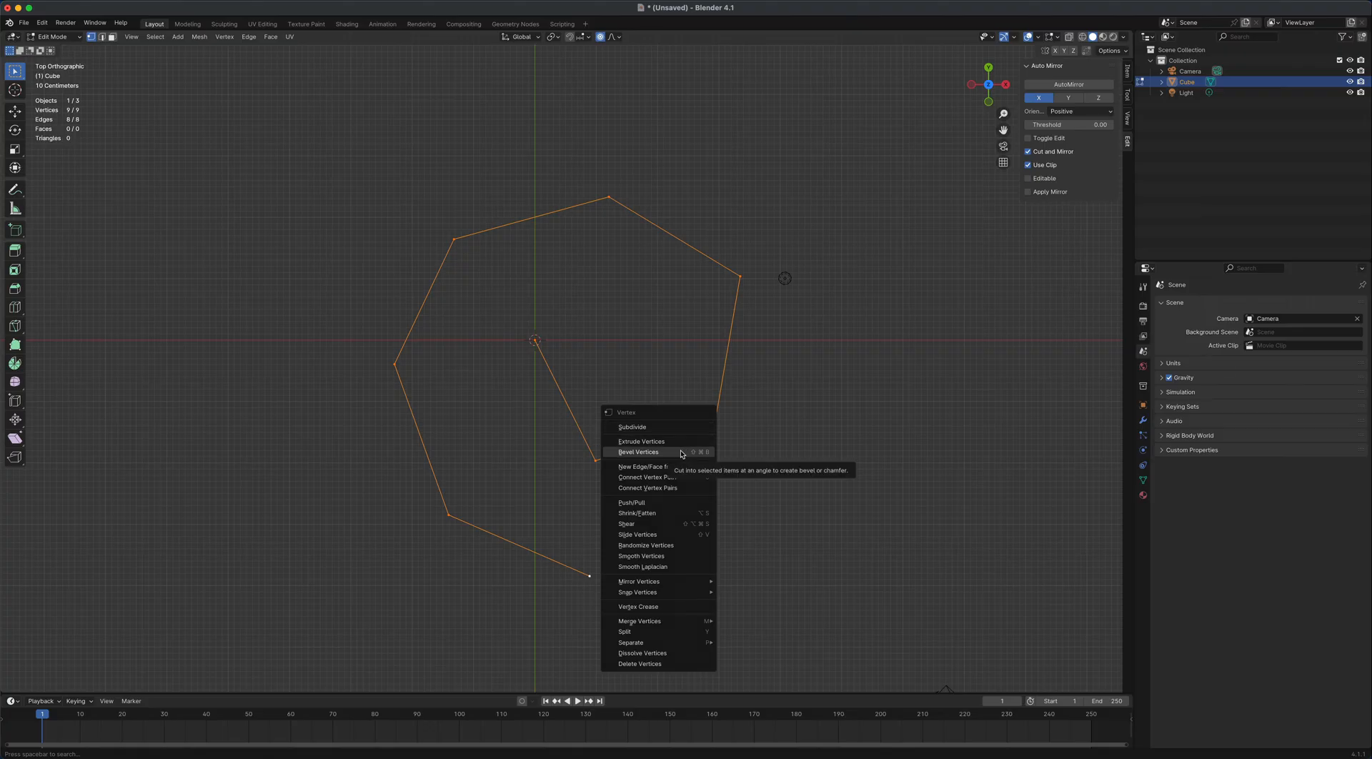
mouse_move(699, 456)
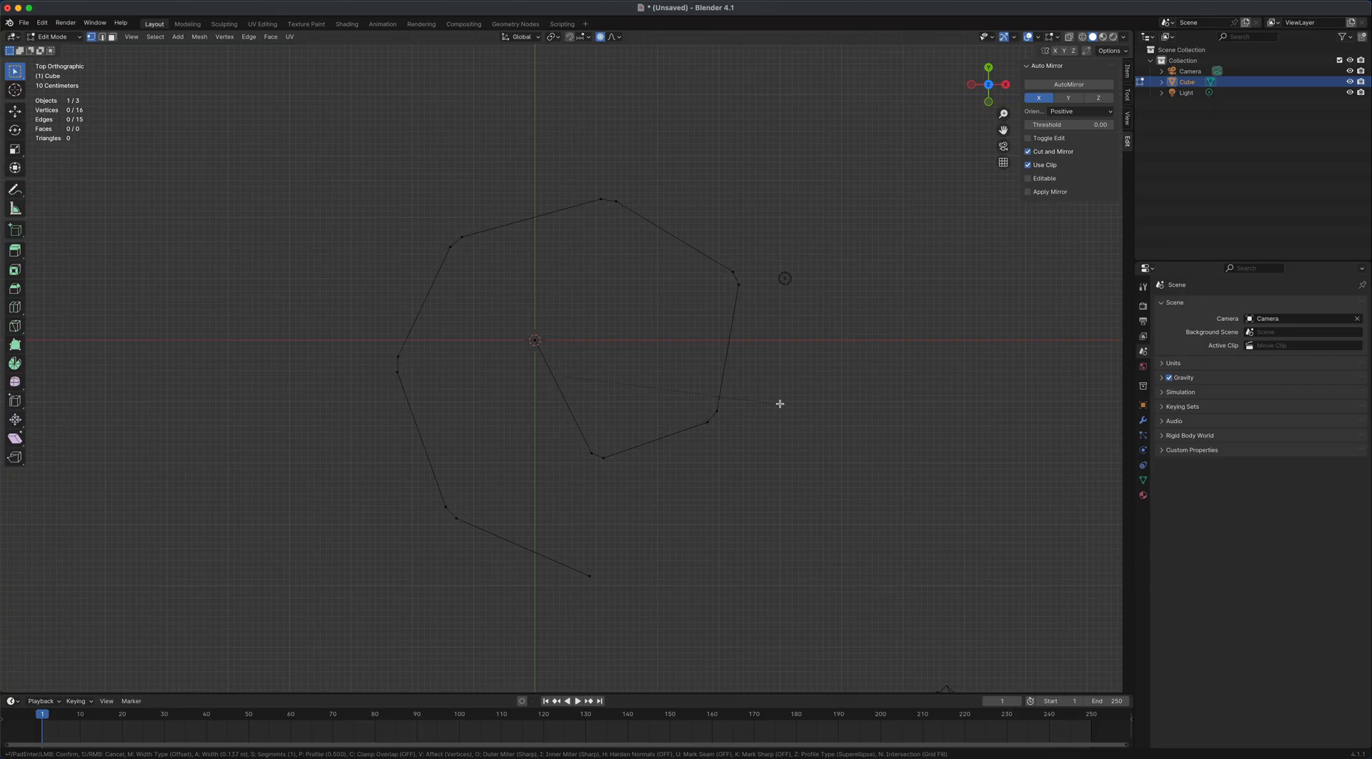
mouse_move(781, 401)
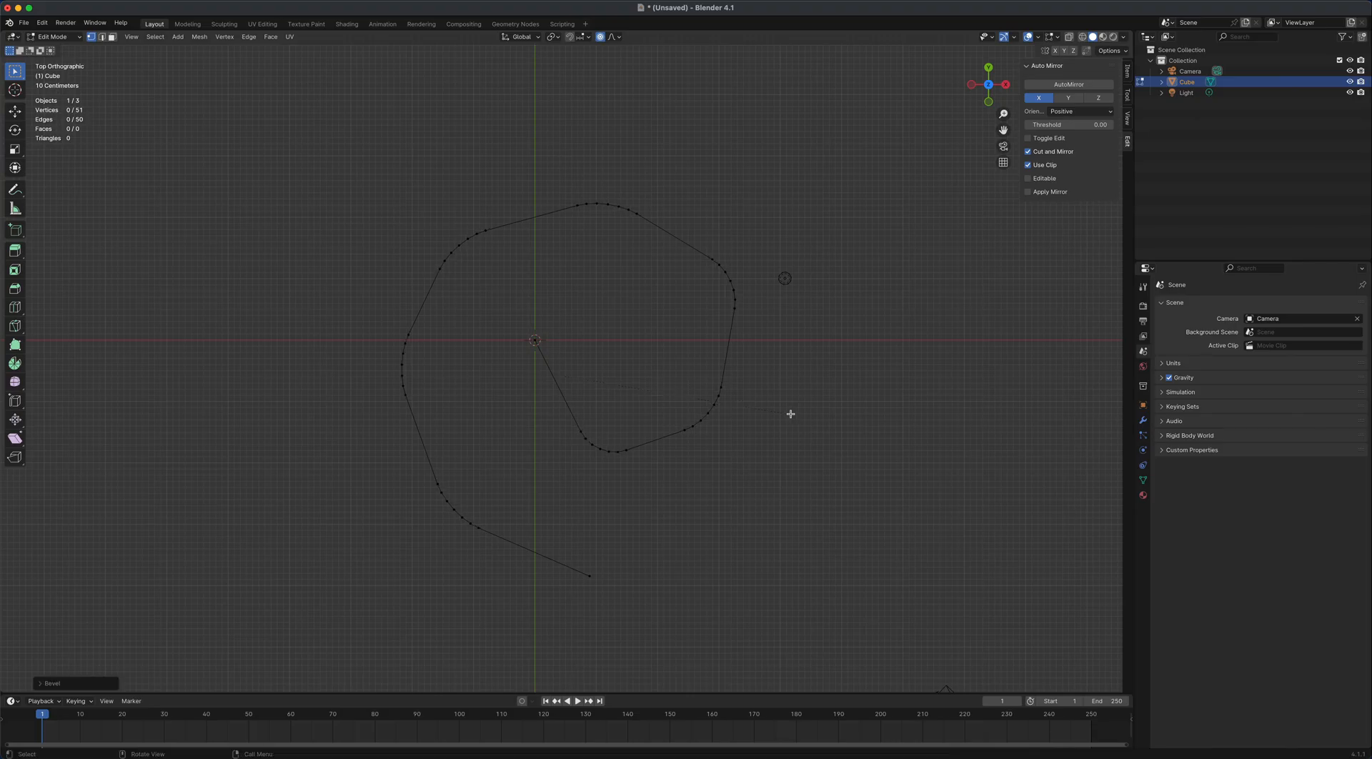
Back in Object Mode, convert the beveled path from a mesh to a curve object
key(Tab)
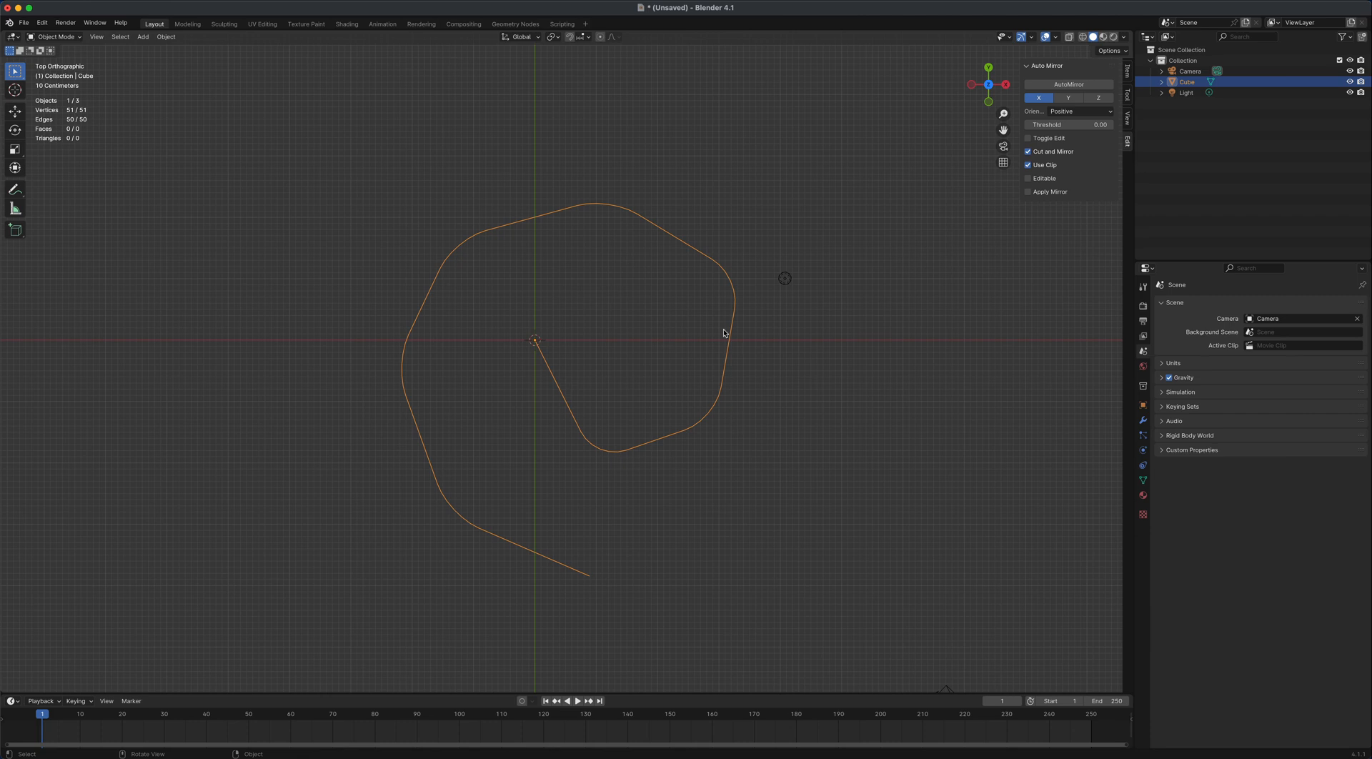
click(166, 37)
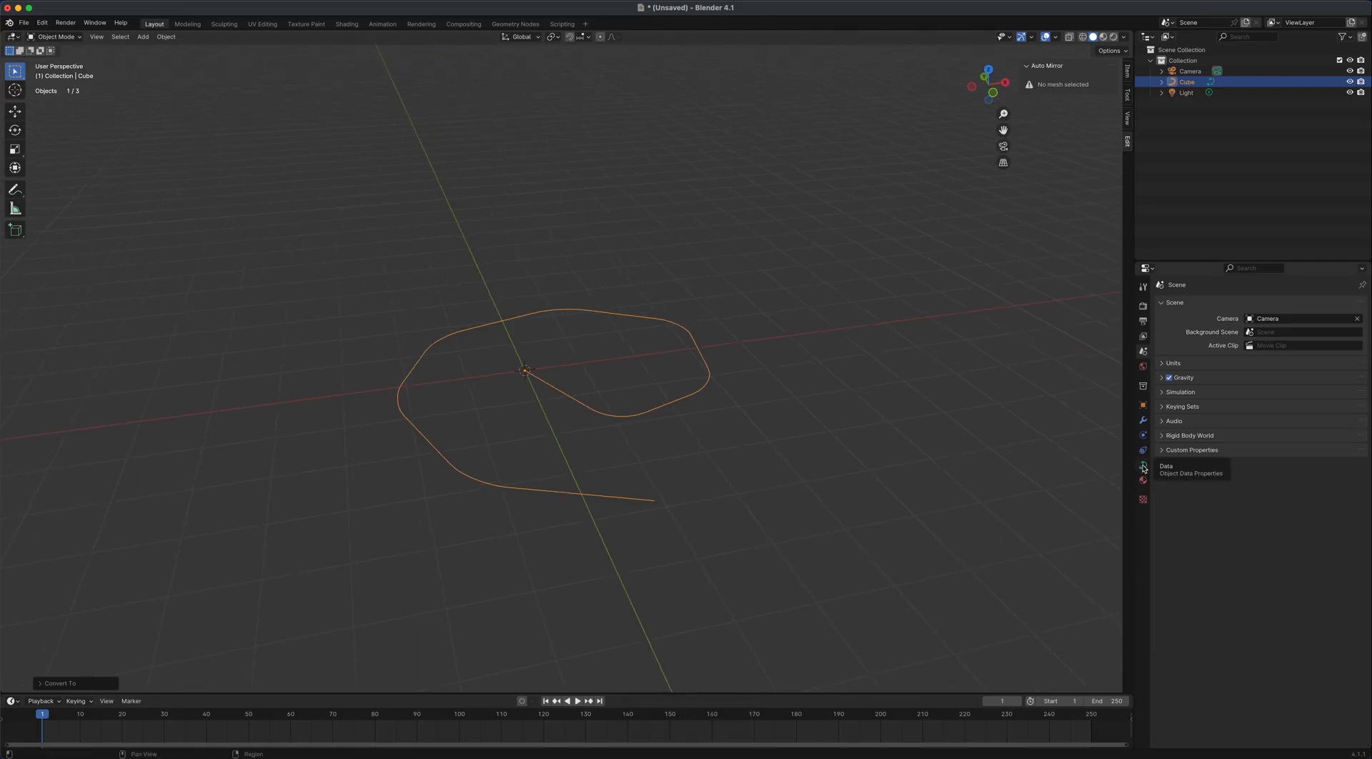
Give the curve a round bevel depth of 0.25 m in its Geometry settings
click(1142, 465)
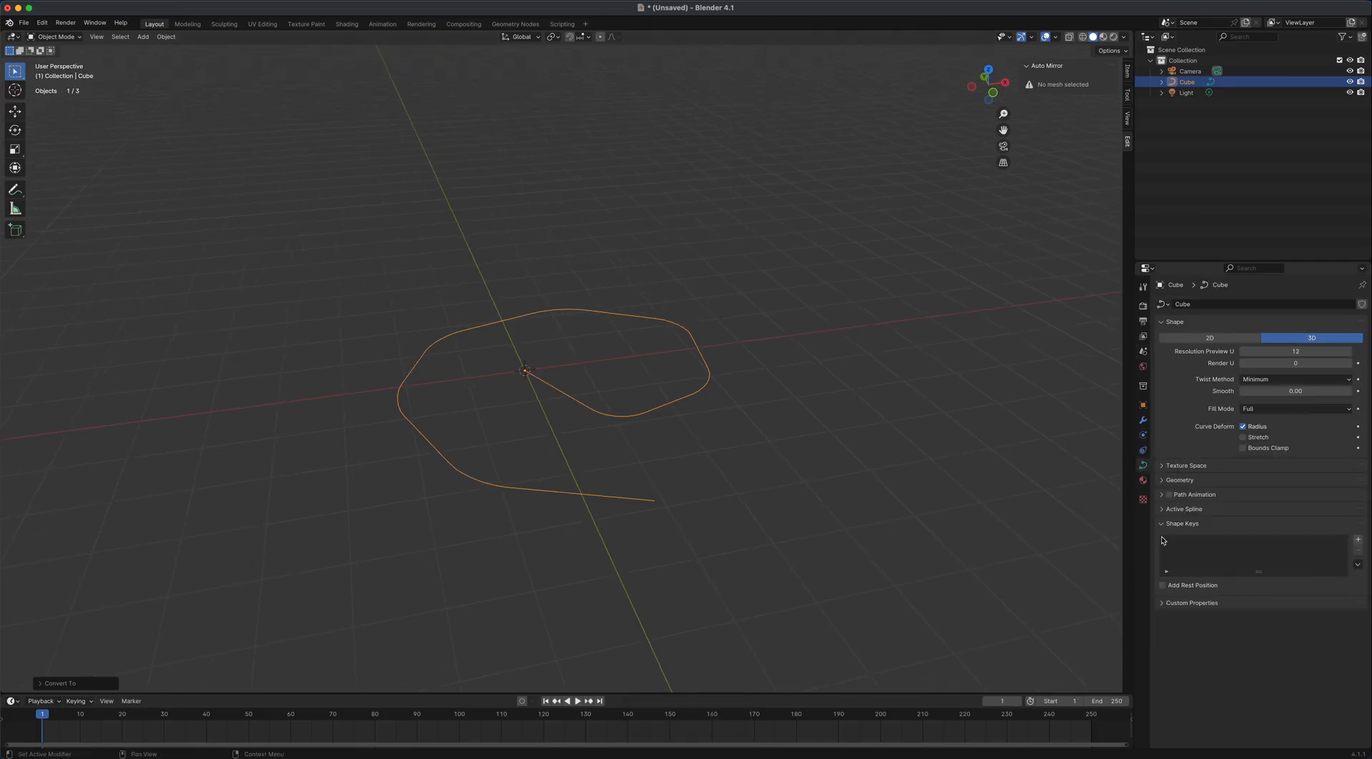
click(1178, 480)
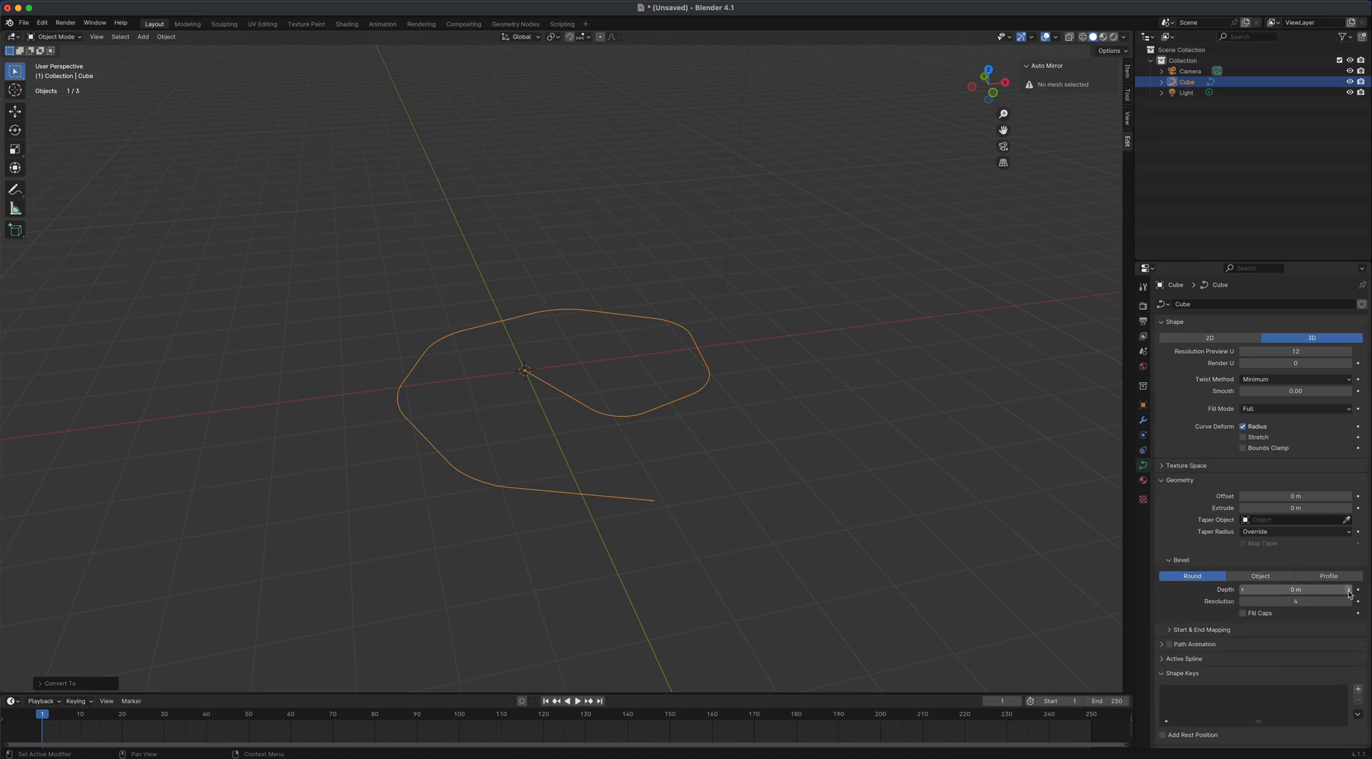
drag(1294, 589, 1303, 589)
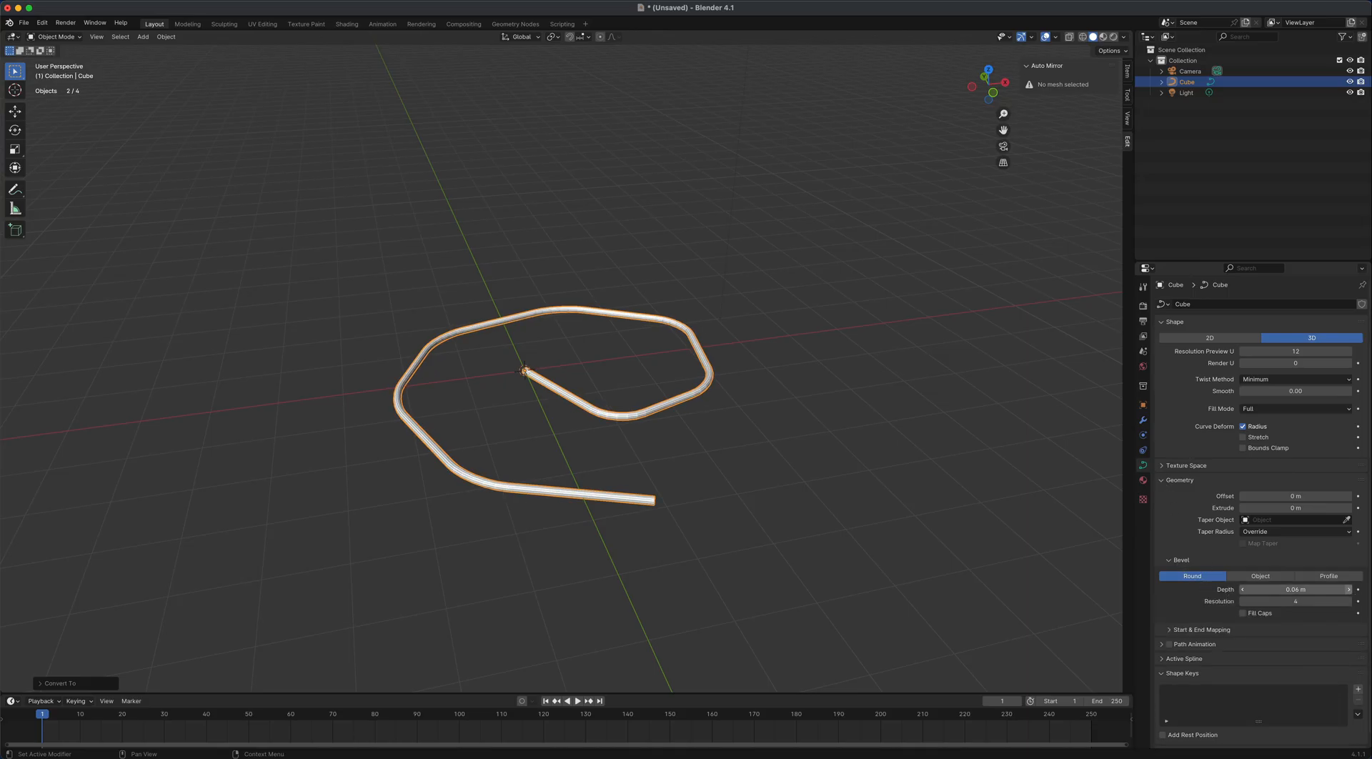
drag(1269, 588, 1320, 588)
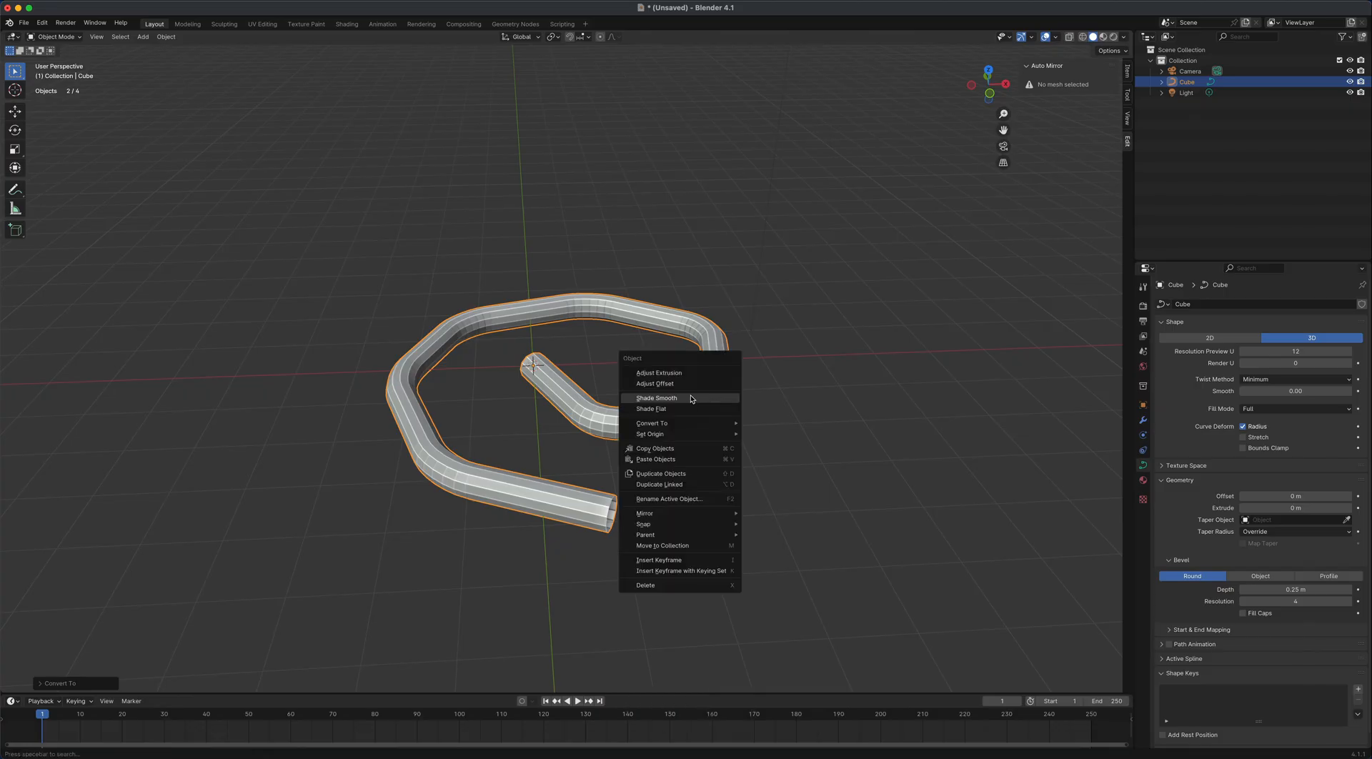
Apply Shade Smooth to the tube and inspect it from another angle
click(656, 397)
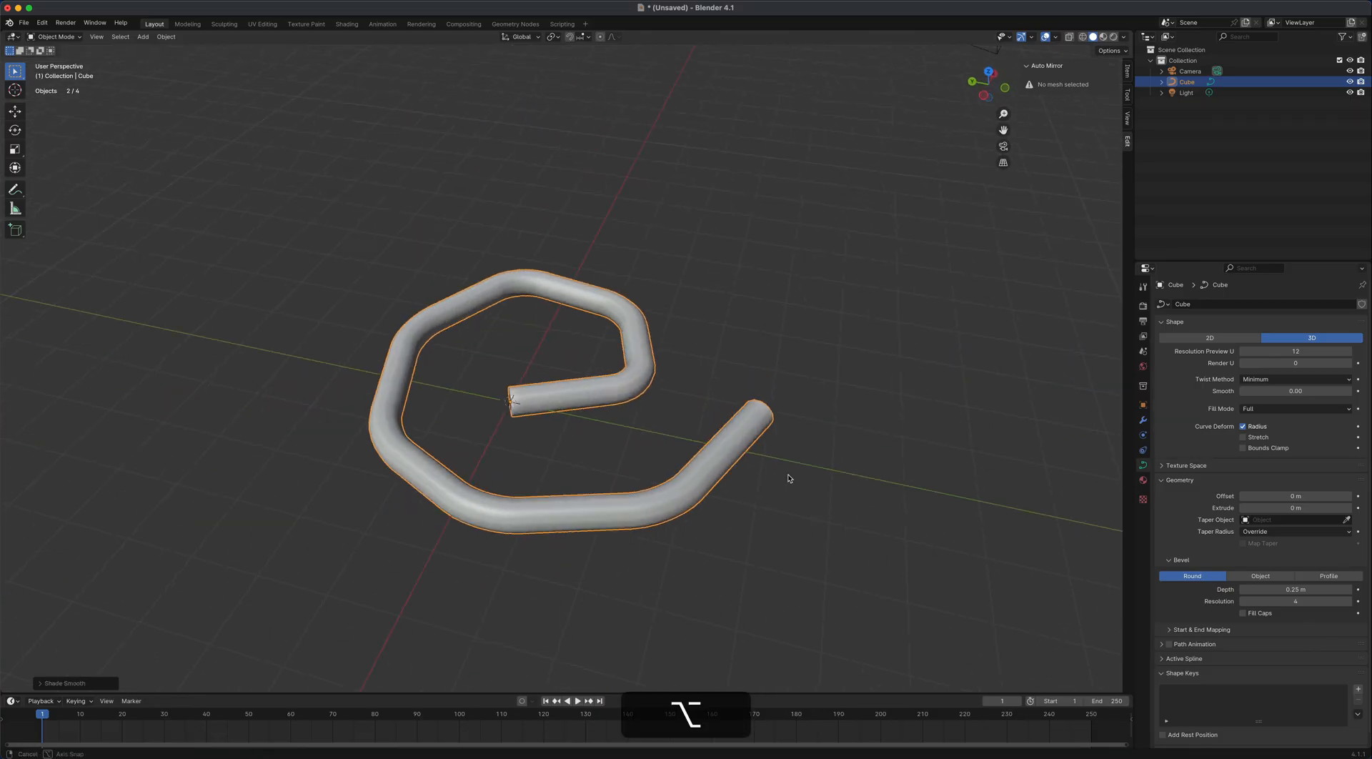
drag(787, 478, 1032, 476)
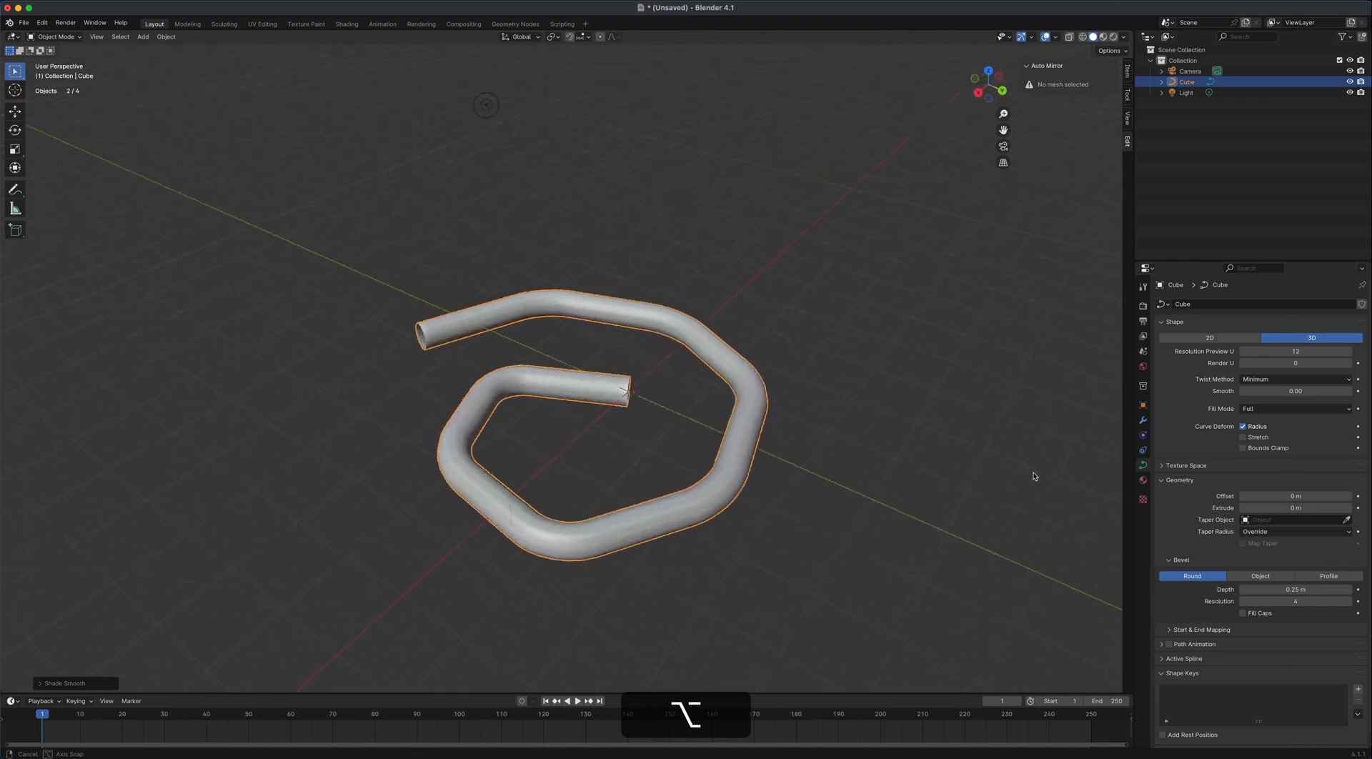